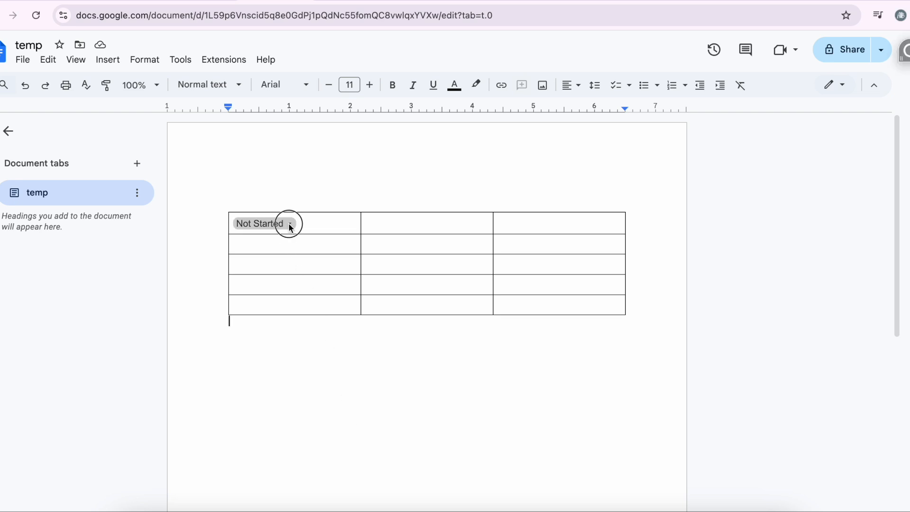
- Select the table holding the Not Started chip so it can be deleted
click(264, 223)
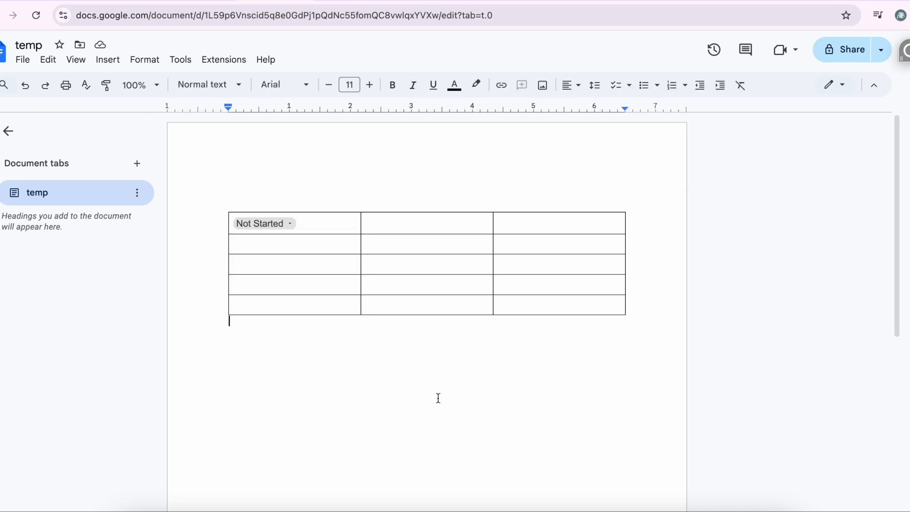
mouse_move(366, 364)
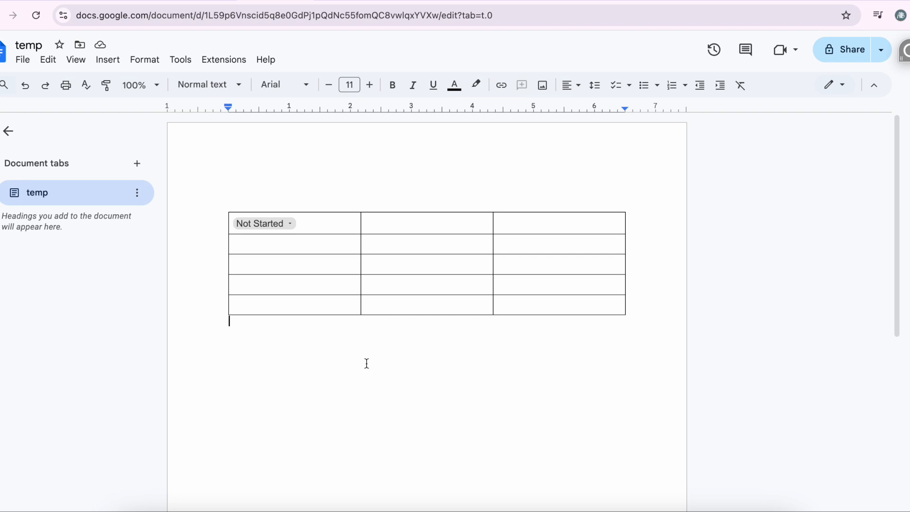
mouse_move(290, 229)
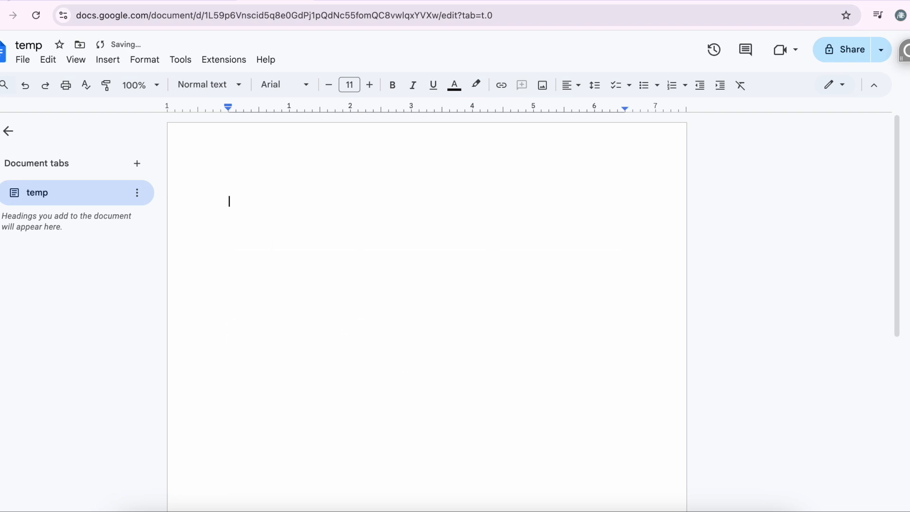
- Insert an empty 3 x 3 table from the Insert menu
click(108, 60)
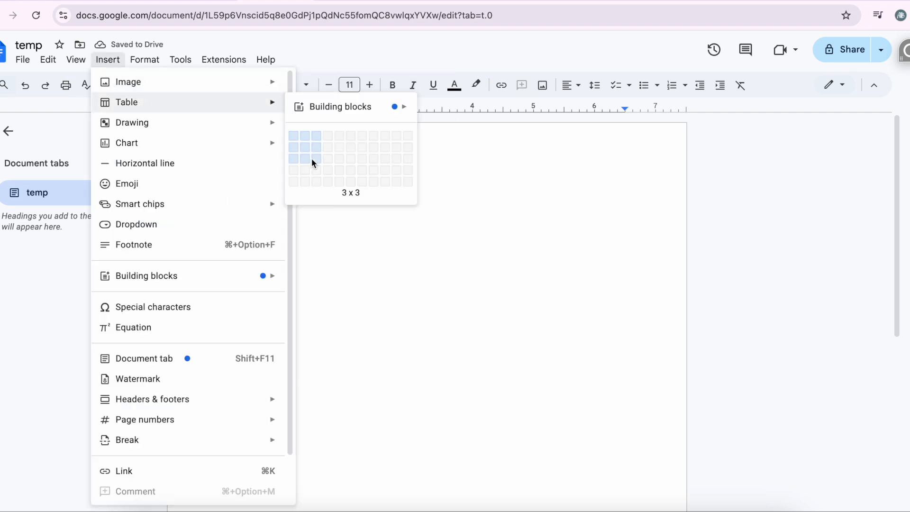
click(314, 160)
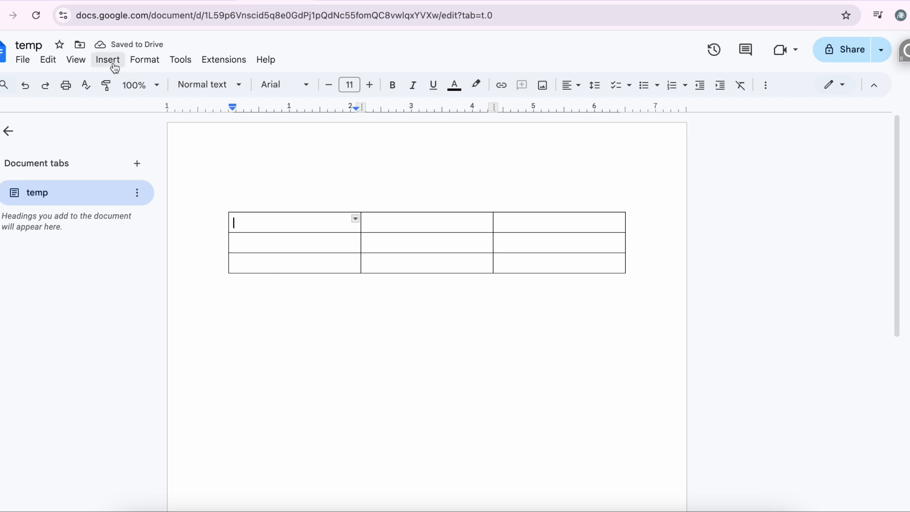
- Add a Project status preset dropdown to the first cell and open its option list
click(107, 59)
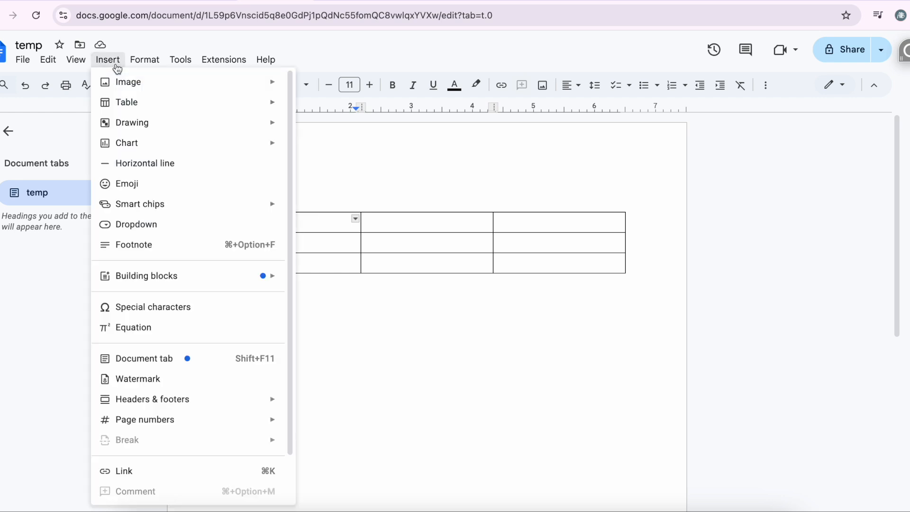
mouse_move(172, 228)
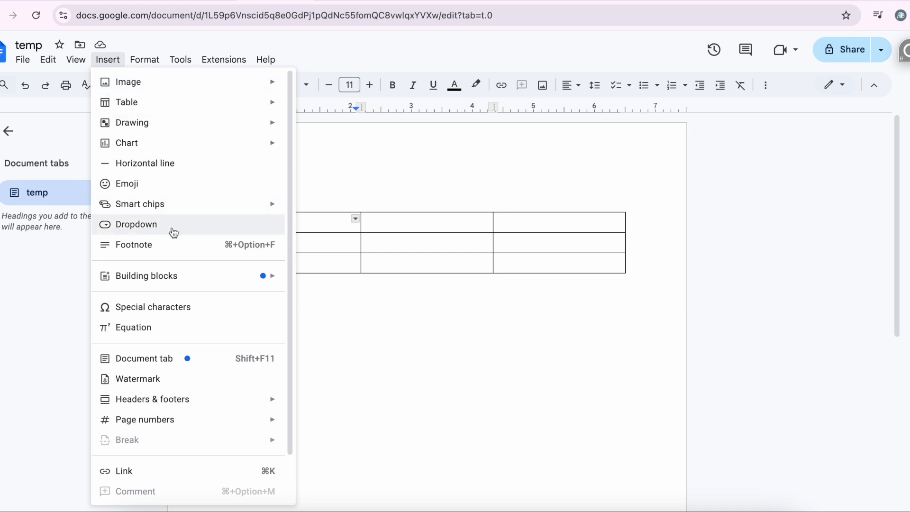
click(137, 224)
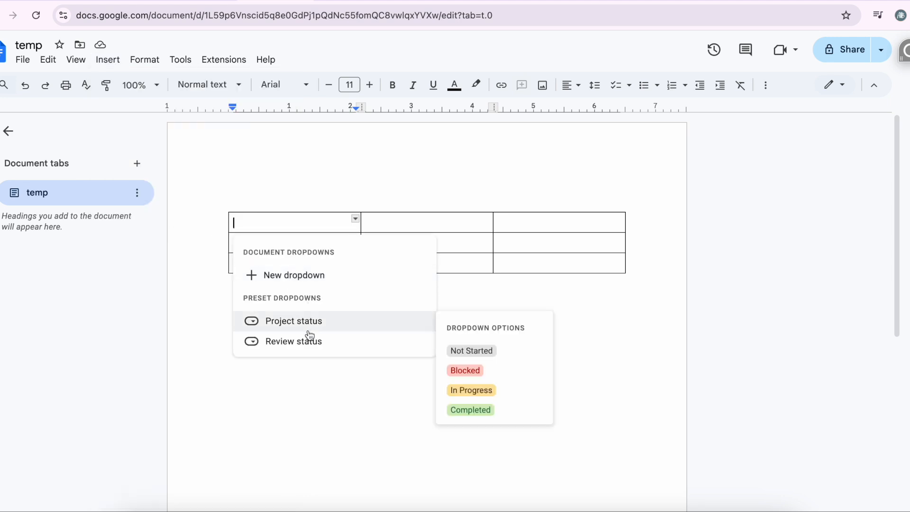
mouse_move(287, 275)
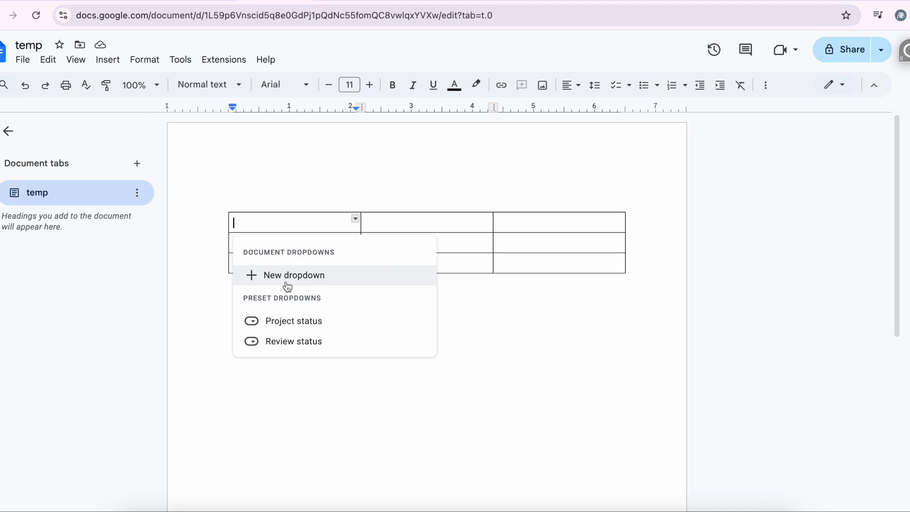
mouse_move(295, 321)
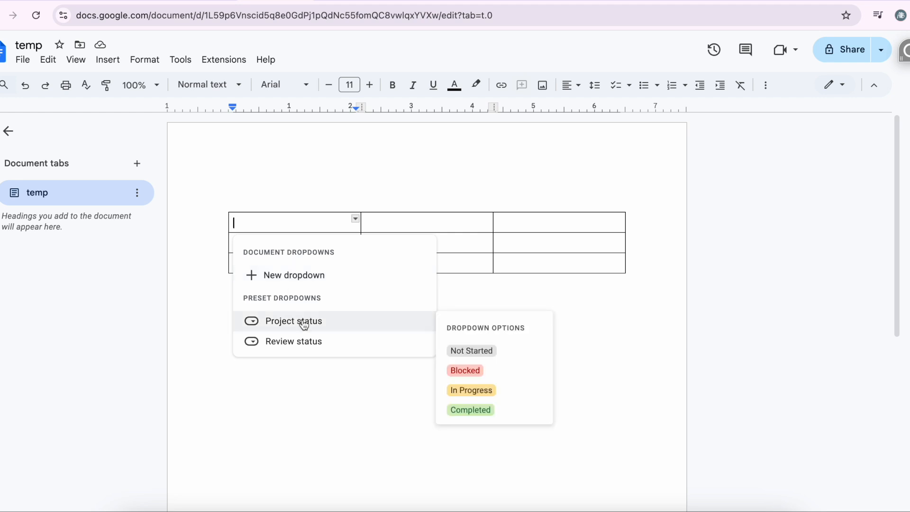
mouse_move(288, 326)
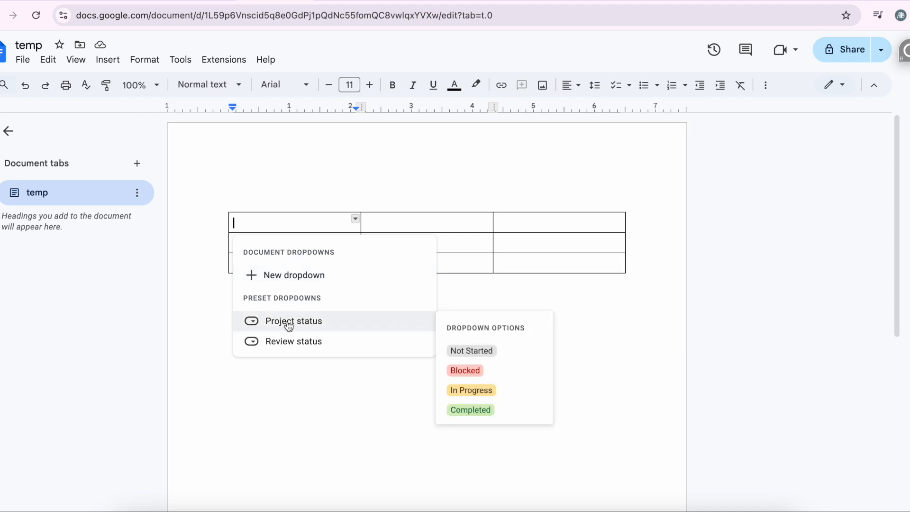
mouse_move(411, 326)
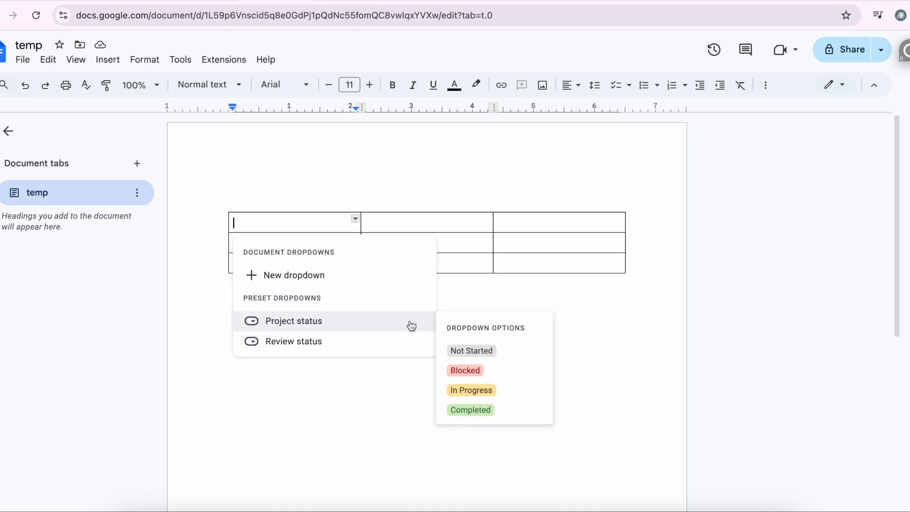
mouse_move(359, 329)
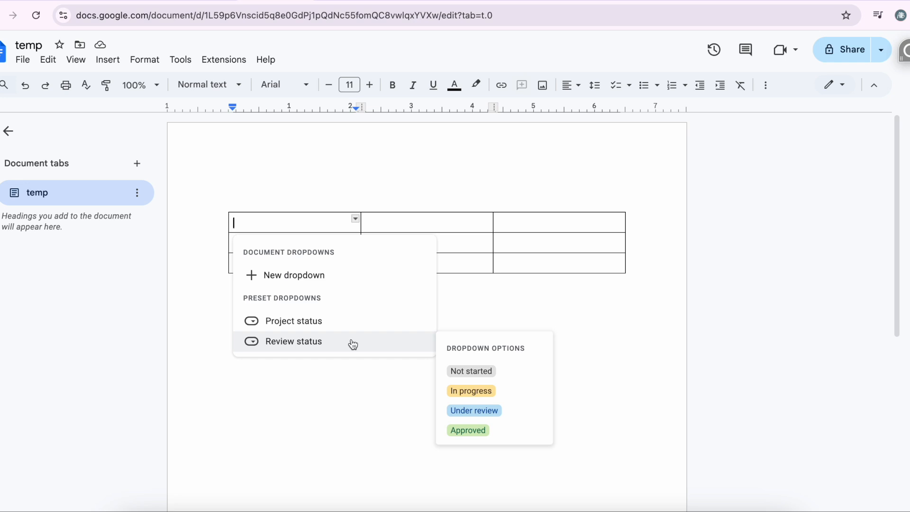
mouse_move(308, 321)
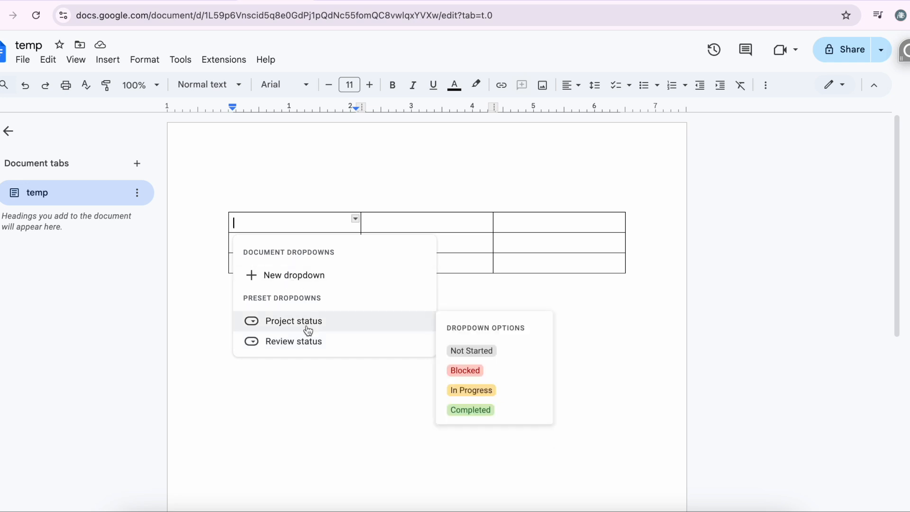
click(294, 321)
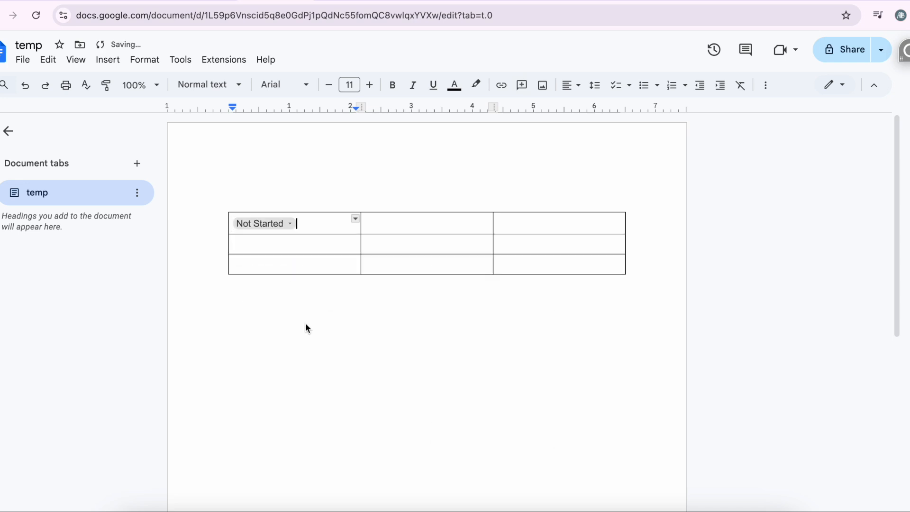
click(263, 224)
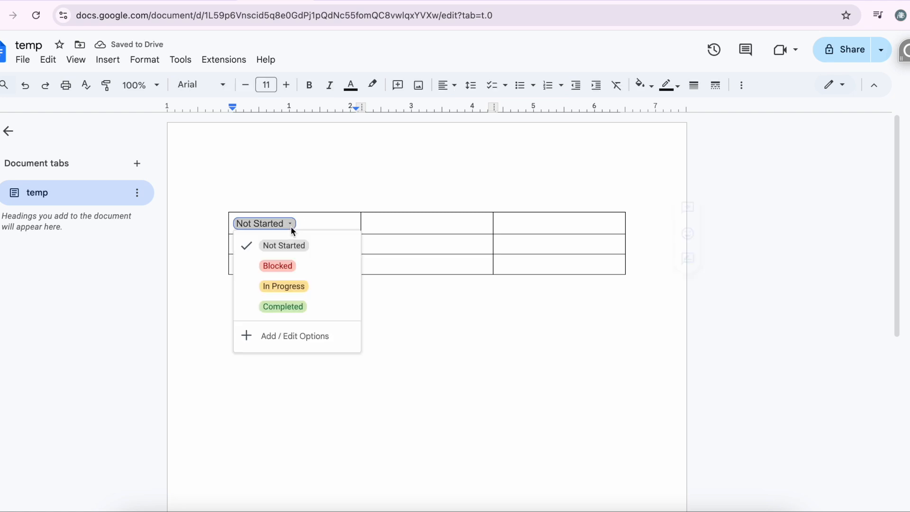
mouse_move(284, 266)
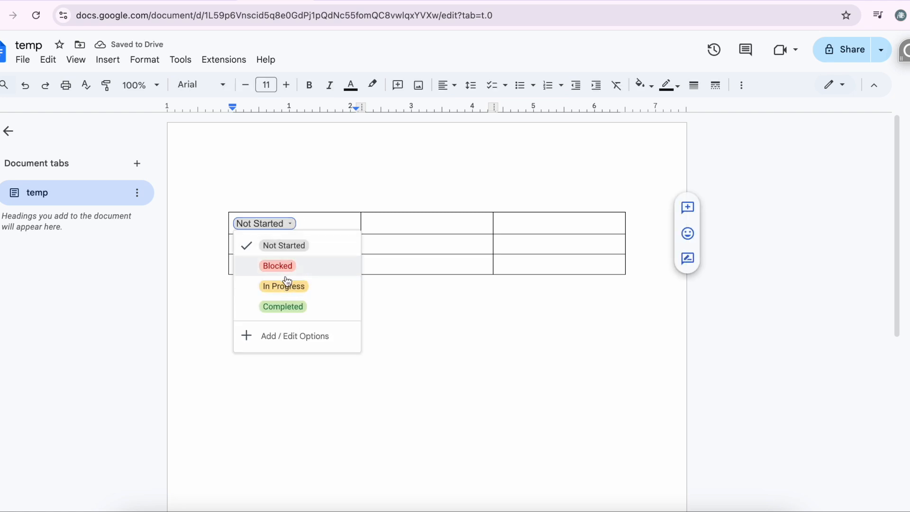
- Add a brown fifth option 'Not Aproved' to the Project status dropdown and save
click(295, 336)
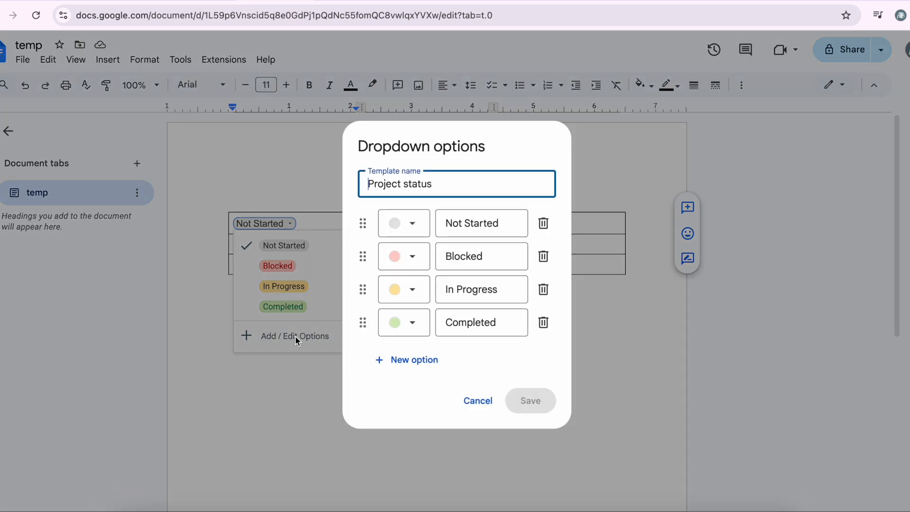
mouse_move(406, 360)
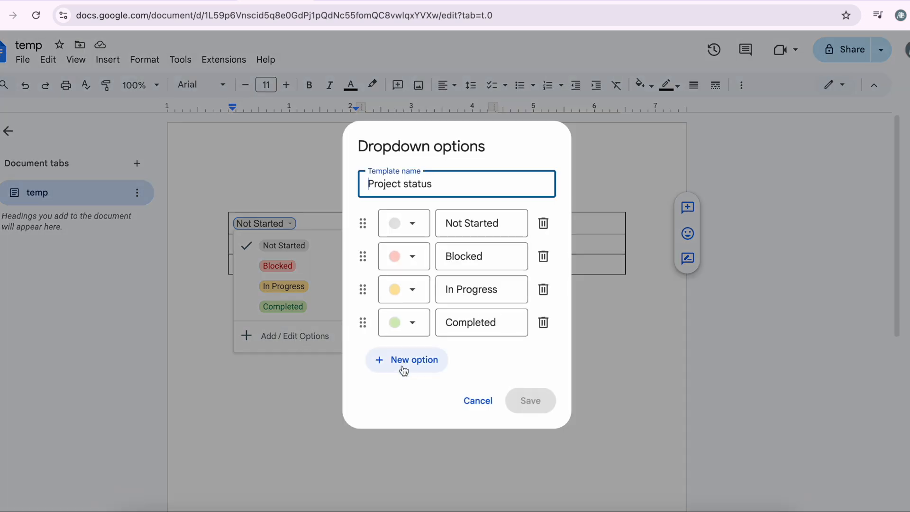
click(407, 359)
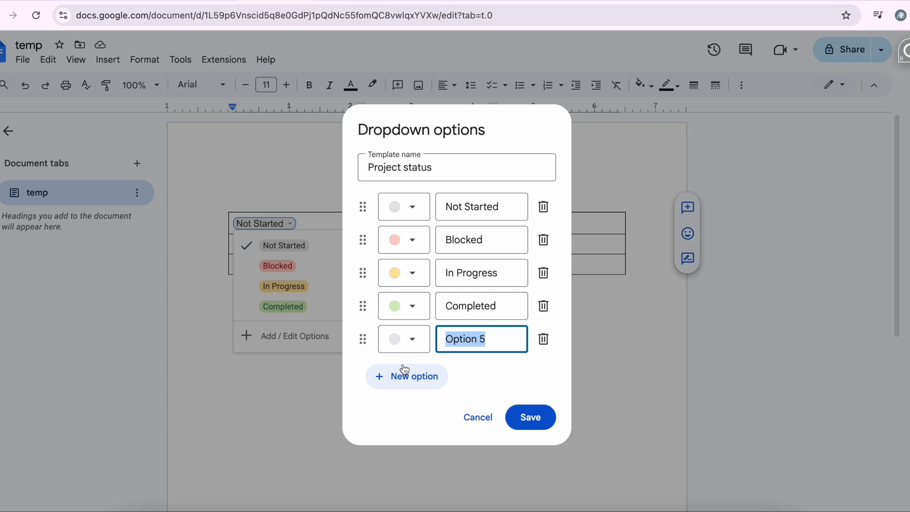
text(No)
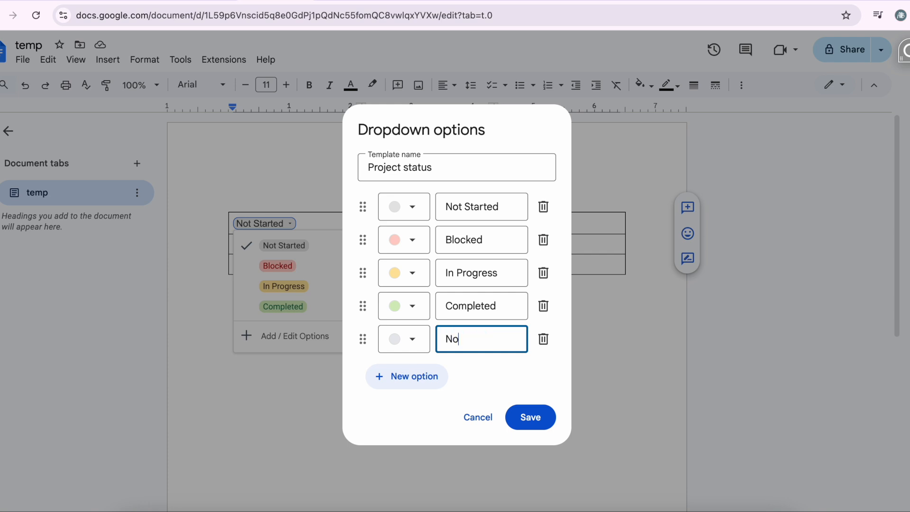
text(t Aproved)
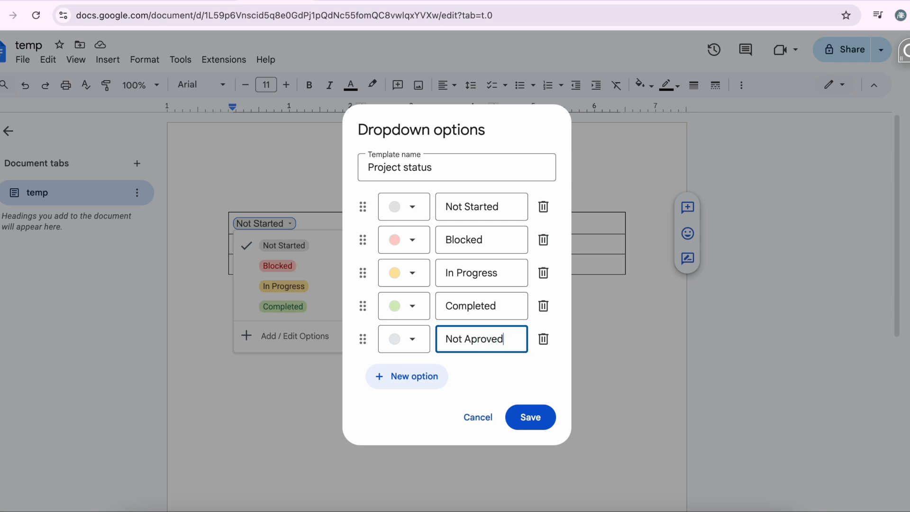
click(404, 339)
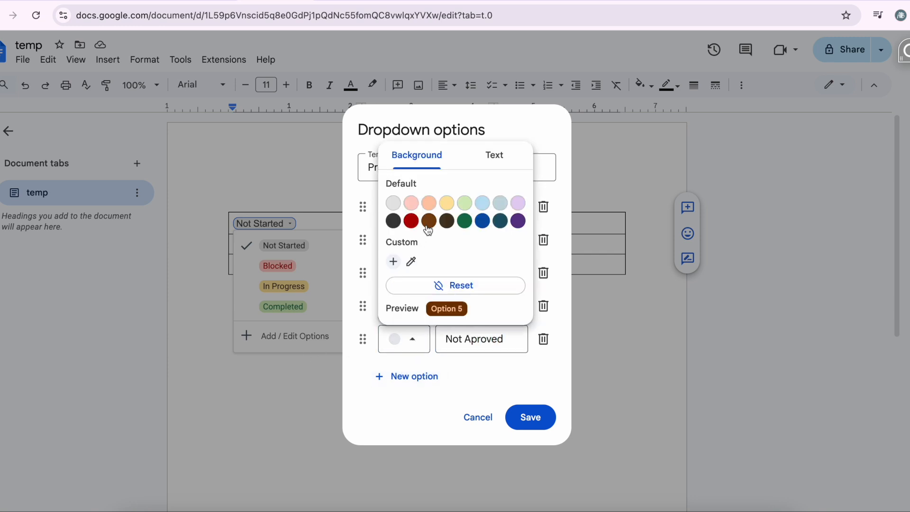
click(529, 417)
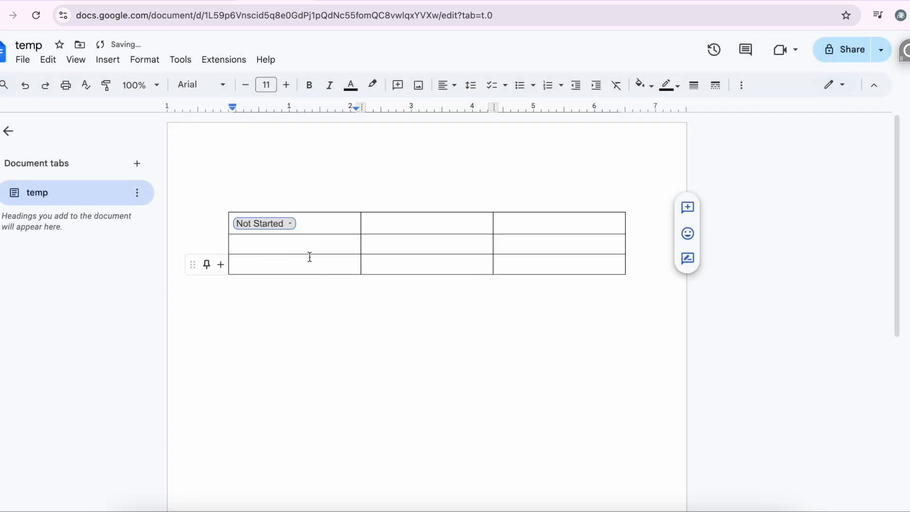
- Change the first-cell status chip from Not Started to In Progress
click(264, 223)
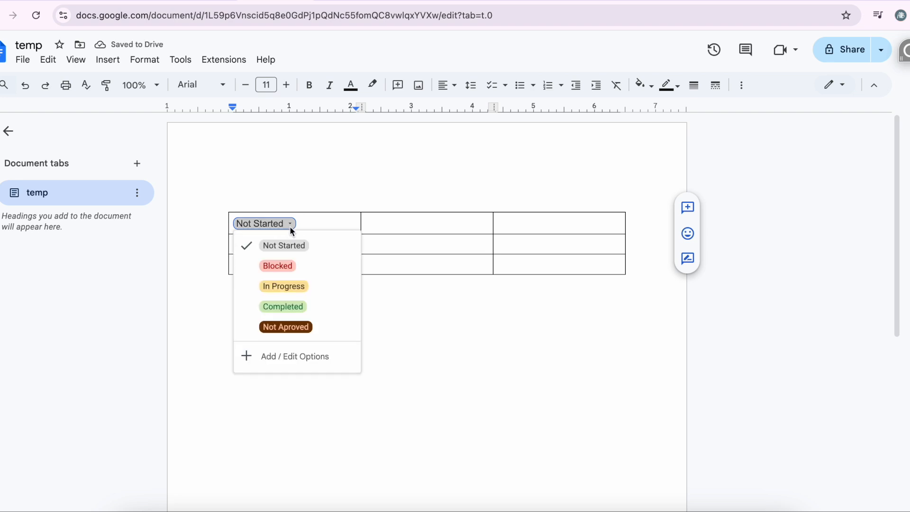
click(284, 286)
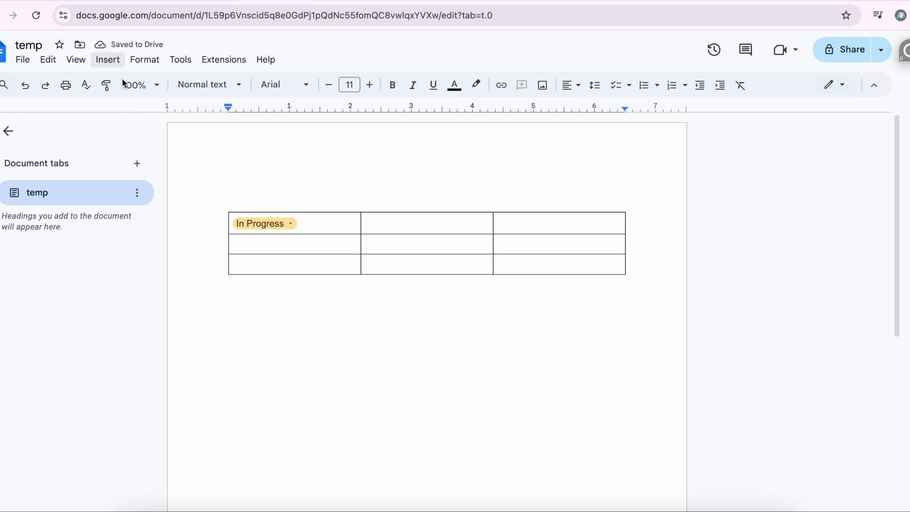
mouse_move(243, 302)
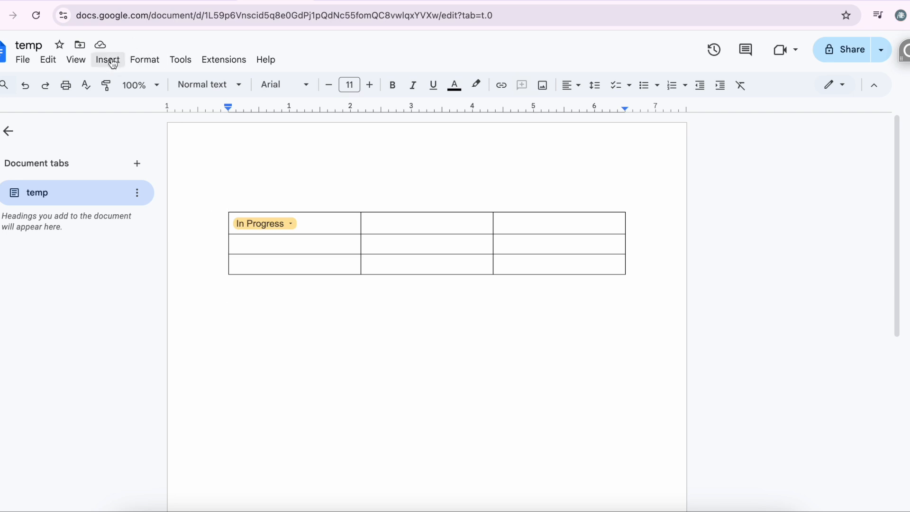
- Choose New dropdown under Insert > Dropdown for the line below the table
click(106, 59)
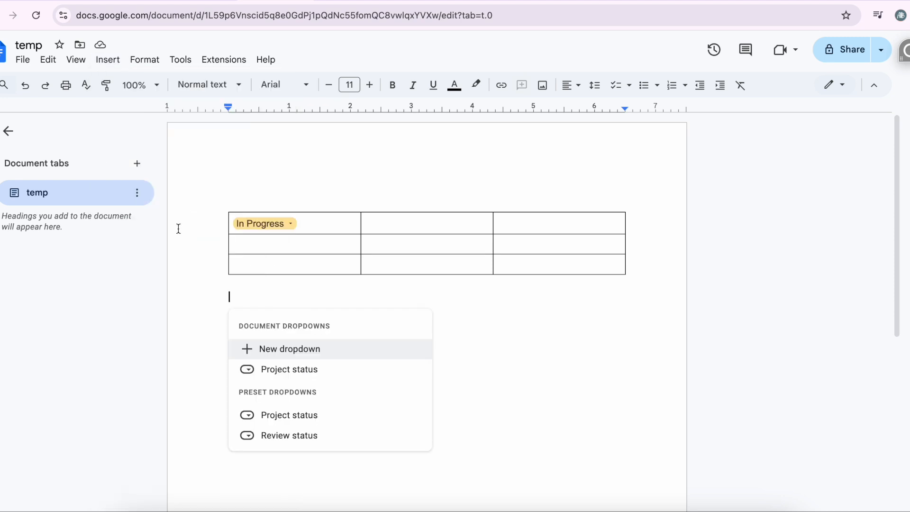
mouse_move(301, 353)
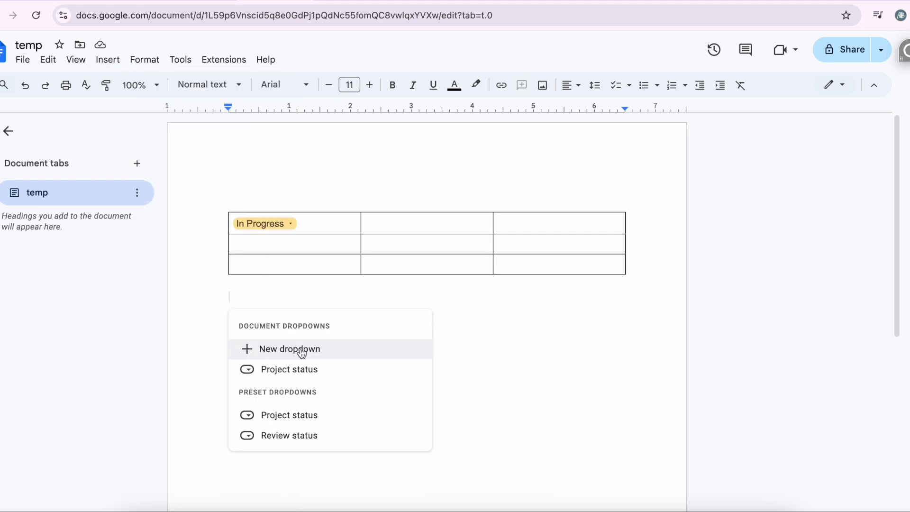
click(290, 349)
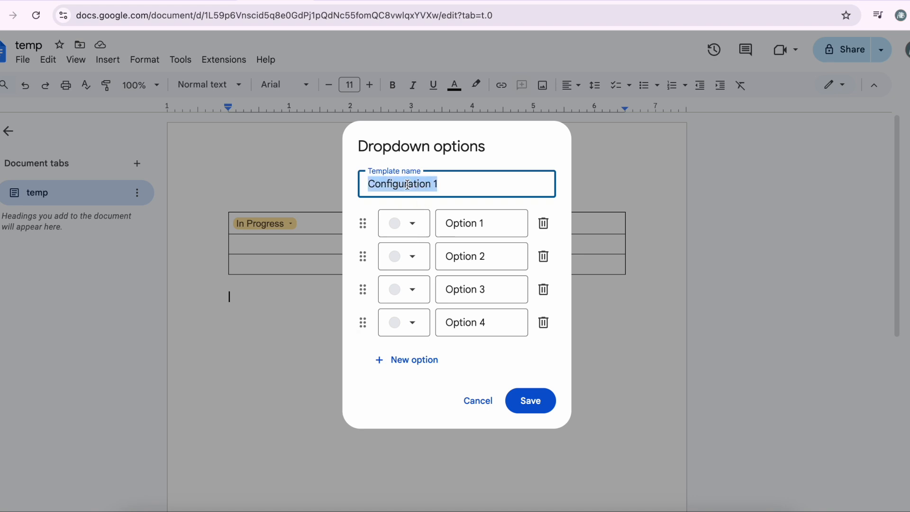
- Name the template 'Priority' and relabel its four options P 1 through P 4
text(Prio)
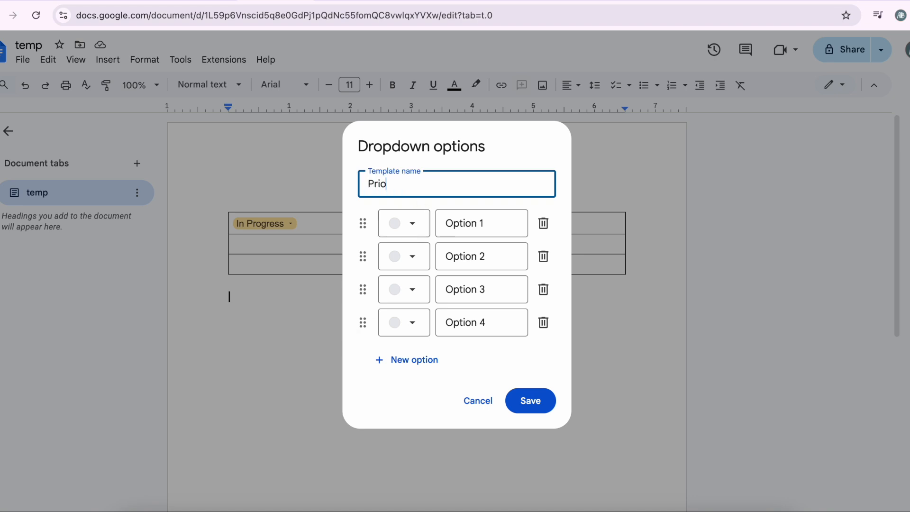
text(rity)
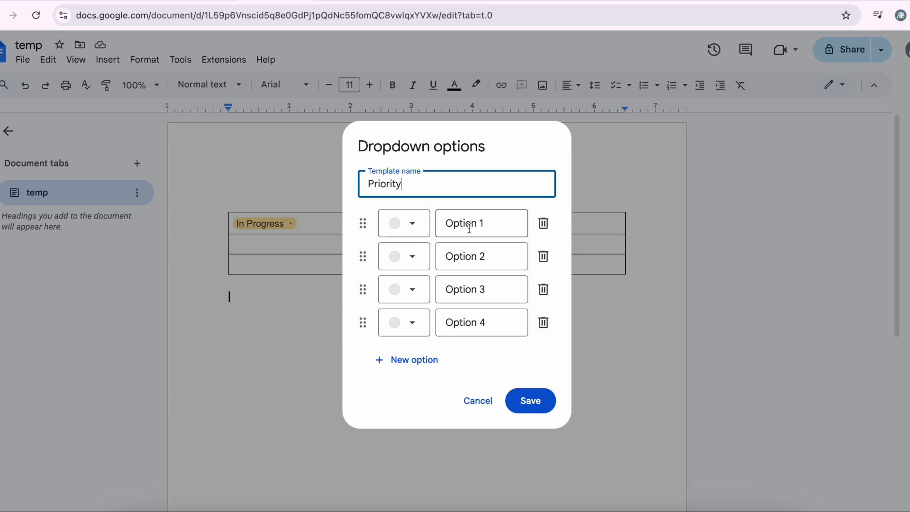
click(481, 223)
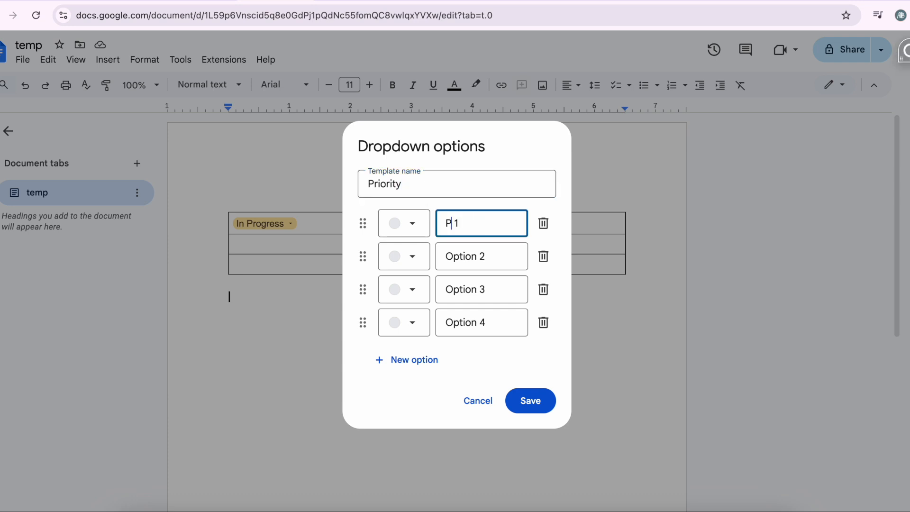
text(p 2)
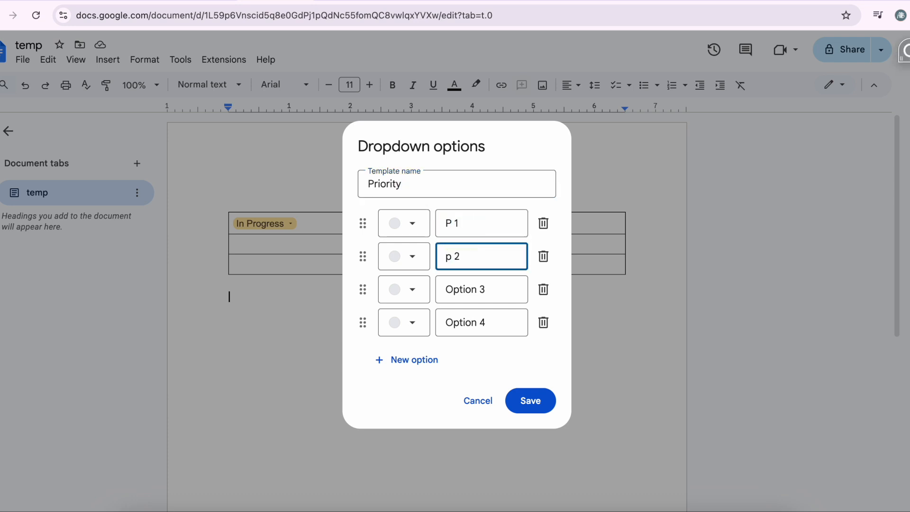
text(P)
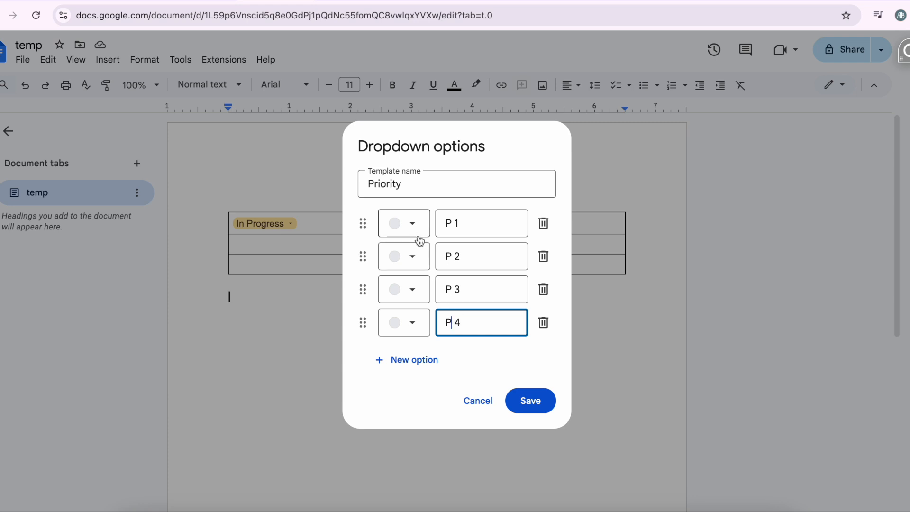
- Colour the Priority options, giving P 2 peach, and move P 4 above P 3
click(403, 223)
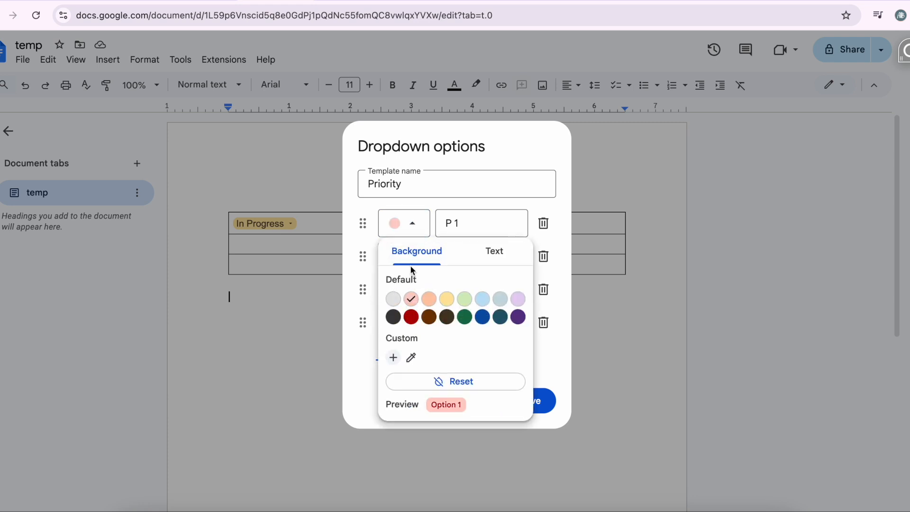
click(413, 256)
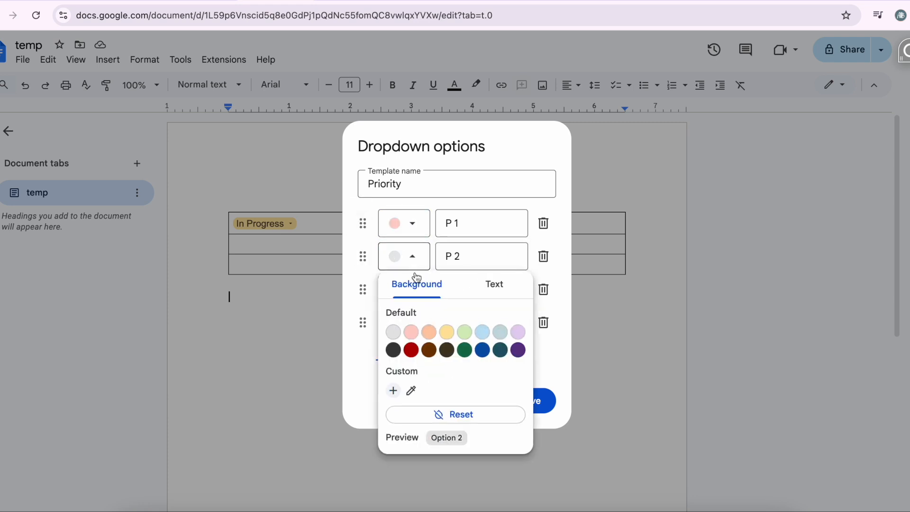
click(429, 331)
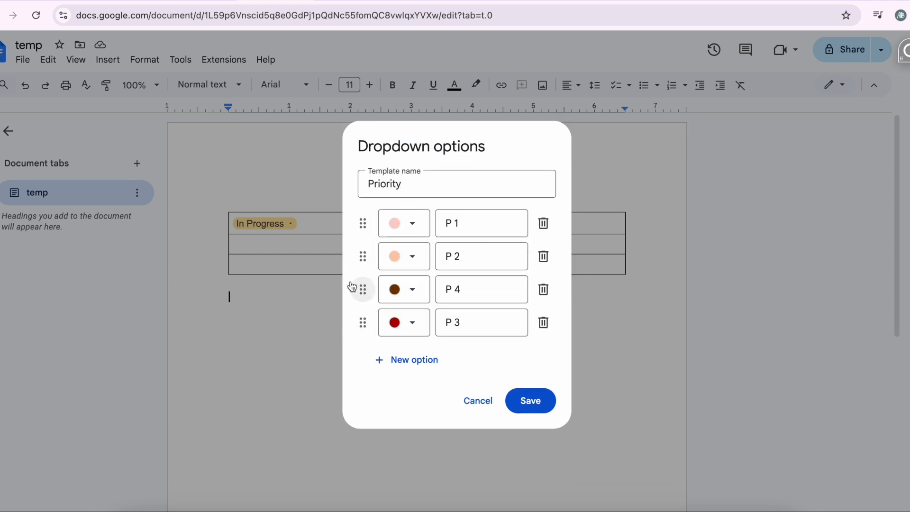
- Save the Priority dropdown, placing a pink P 1 chip below the table
click(529, 400)
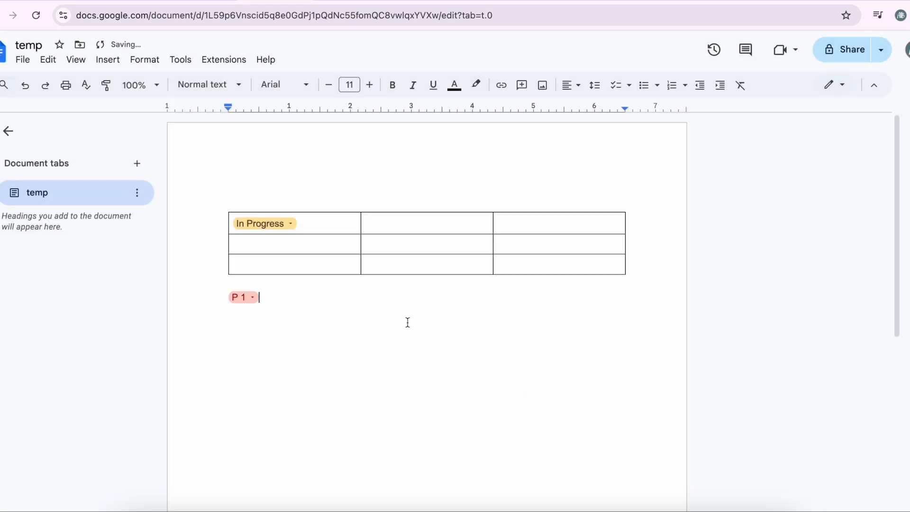
click(244, 298)
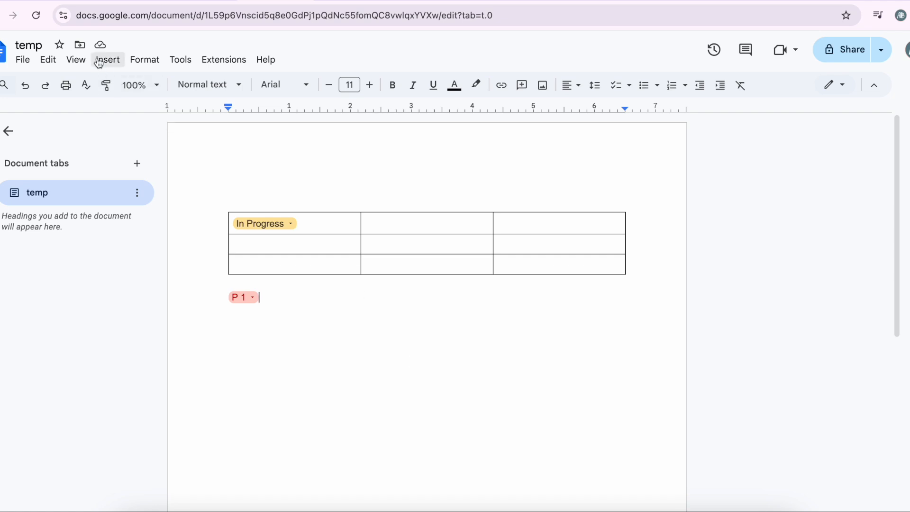
click(107, 59)
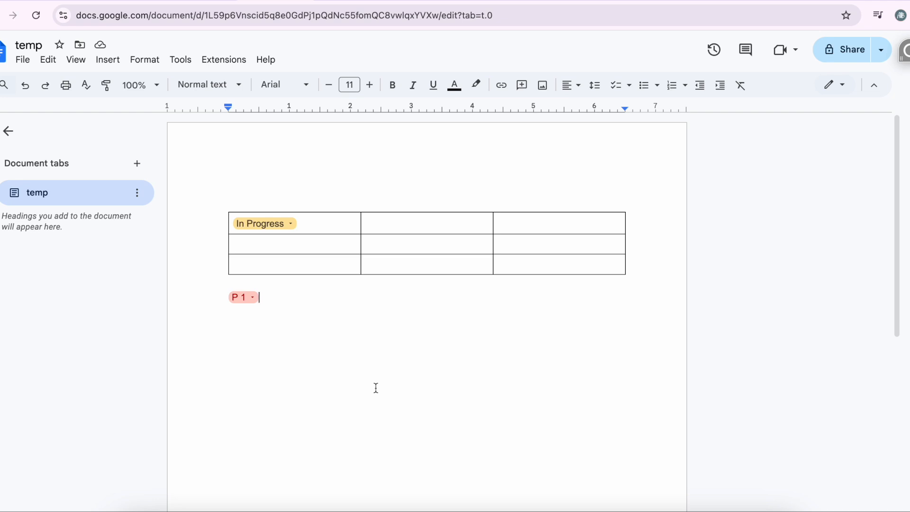
mouse_move(337, 362)
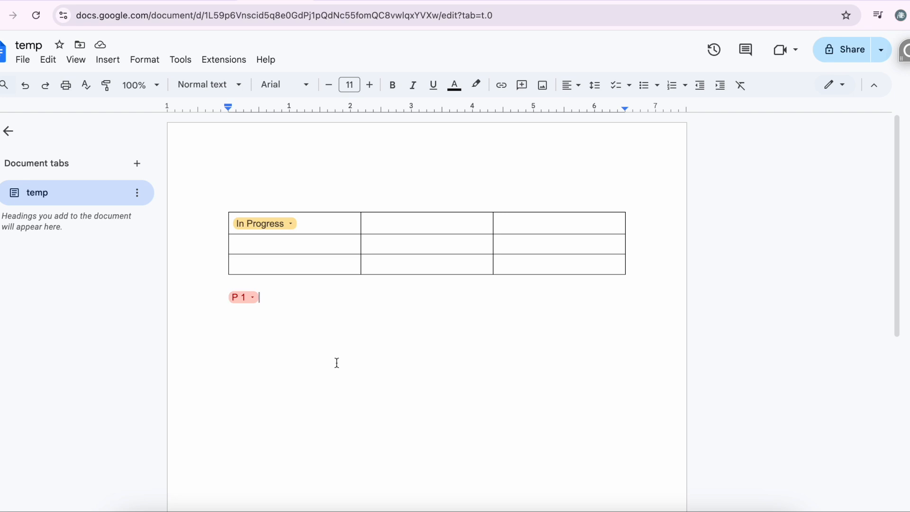